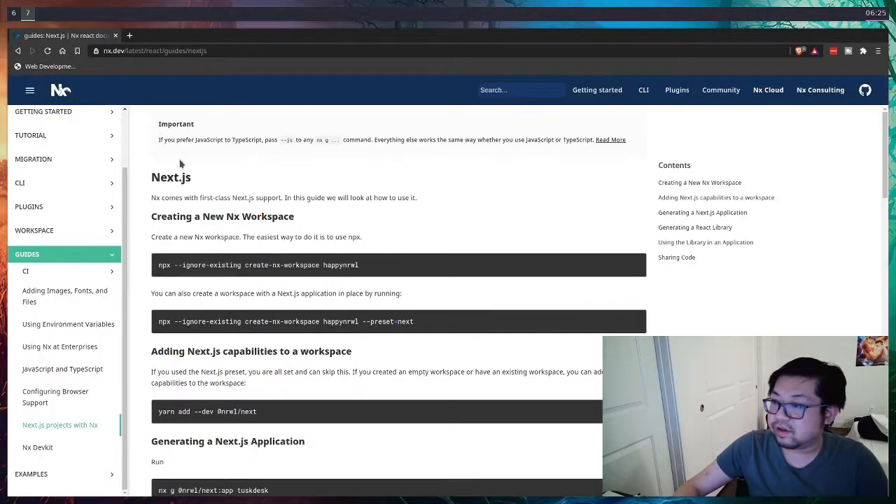
{"action": "scroll", "scroll_direction": "down", "scroll_amount": 3}
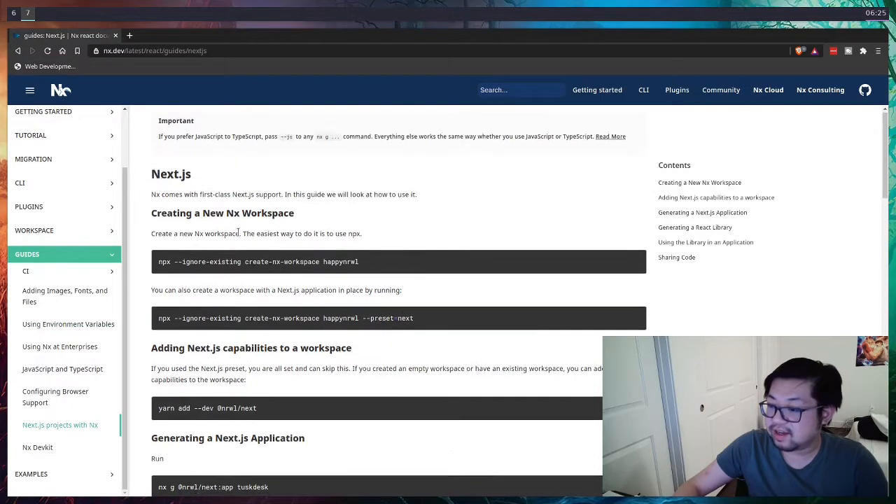
{"action": "scroll", "scroll_direction": "down", "scroll_amount": 3}
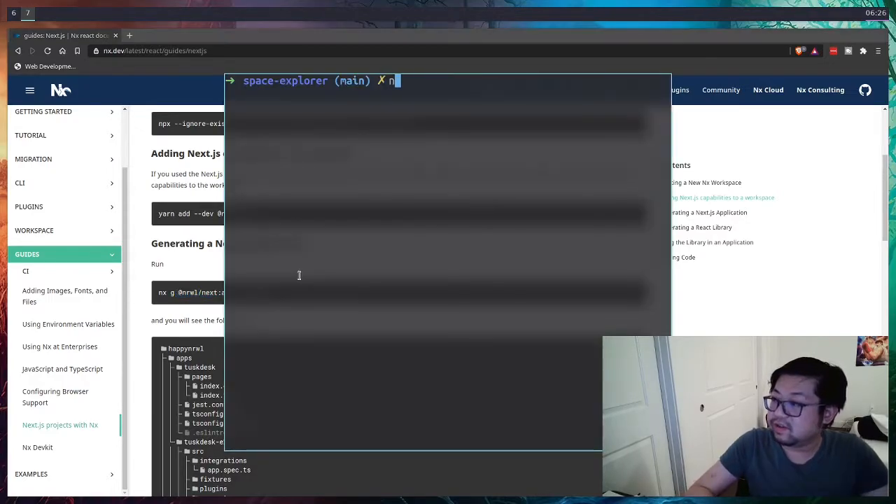
{"action": "type", "text": "x g @nrwl/next:a"}
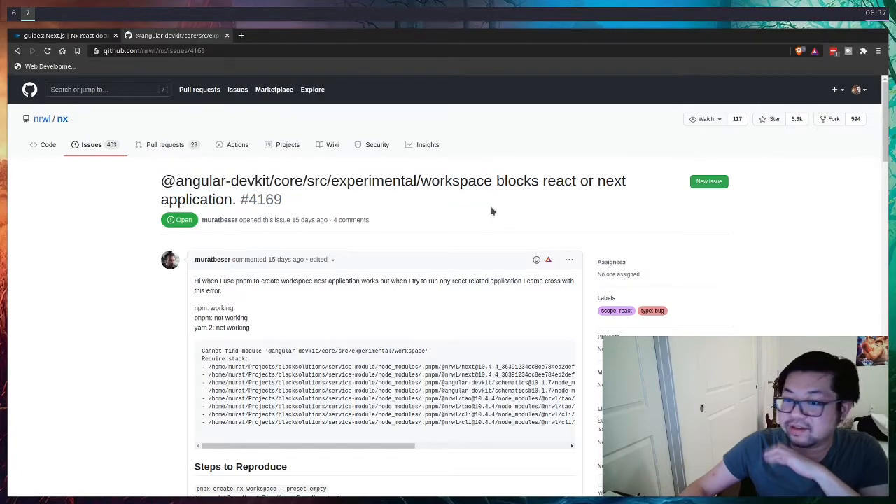
{"action": "mouse_move", "coordinate": [469, 216]}
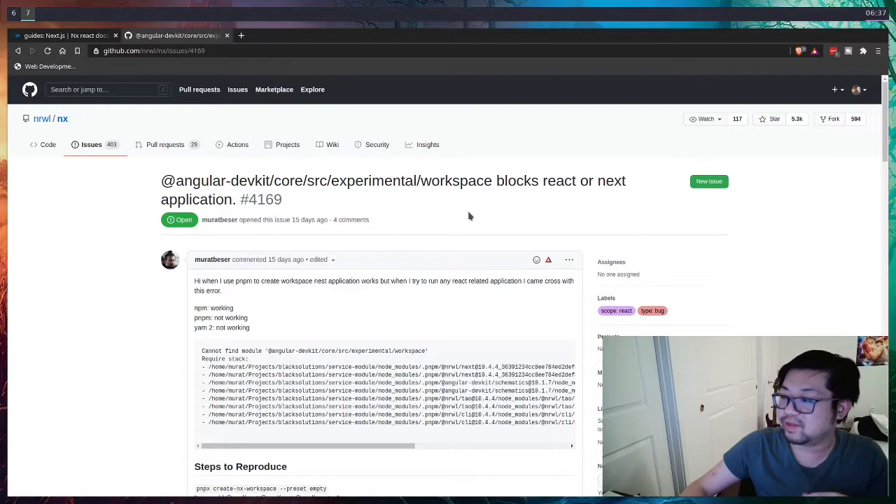
{"action": "mouse_move", "coordinate": [127, 306]}
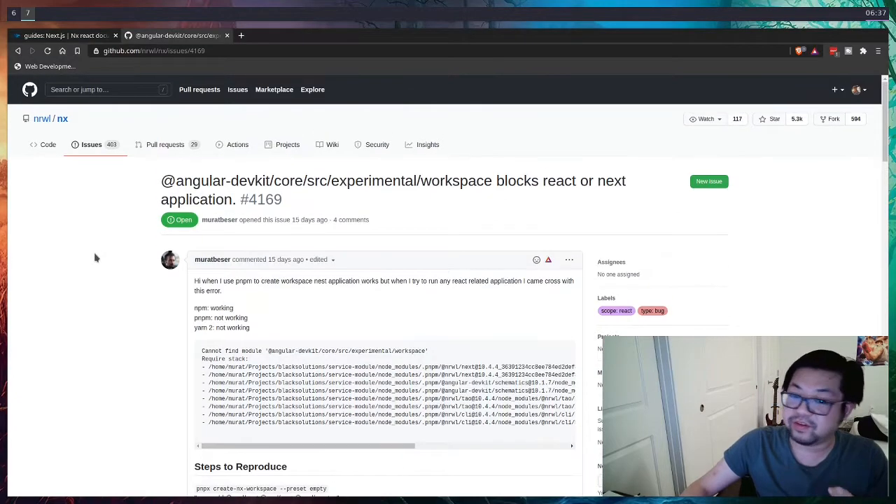
{"action": "scroll", "scroll_direction": "down", "scroll_amount": 3}
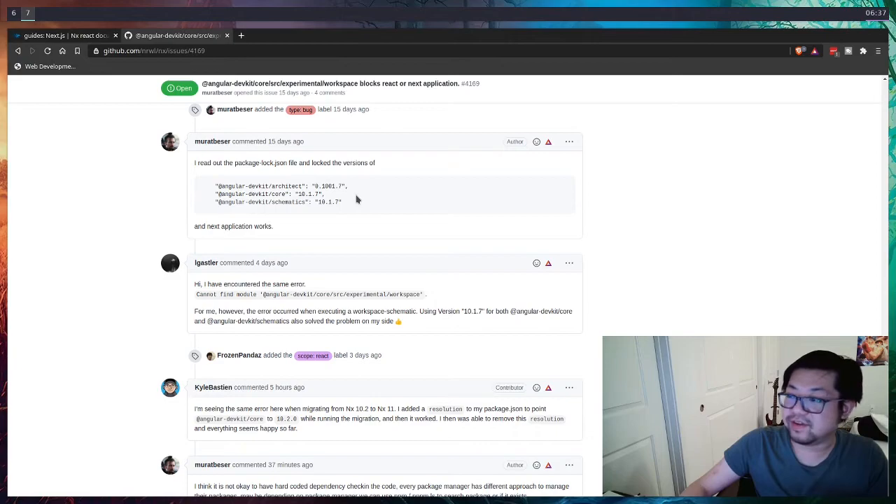
{"action": "left_click_drag", "start_coordinate": [216, 185], "coordinate": [342, 202]}
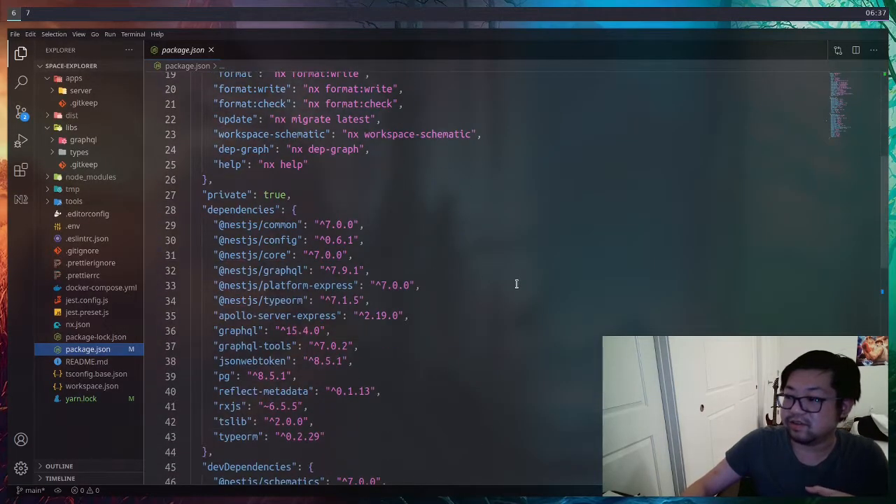
{"action": "scroll", "scroll_direction": "down", "scroll_amount": 3}
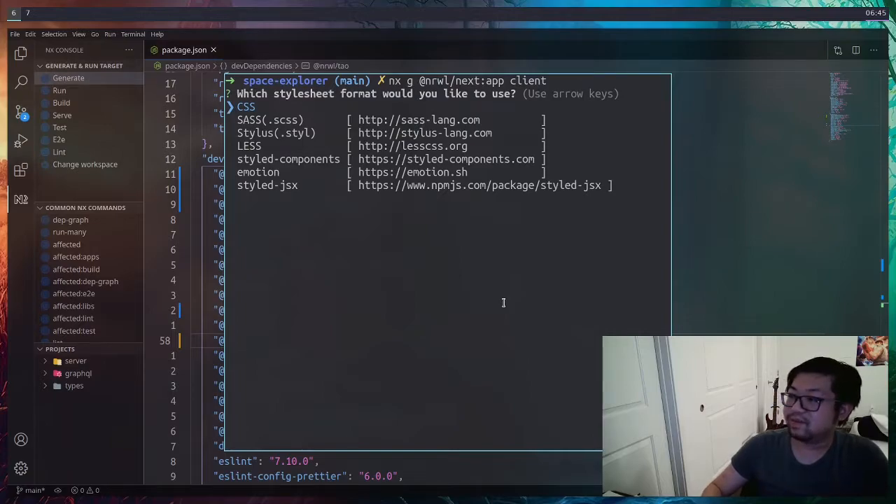
Accept the stylesheet format so client and client-e2e appear under apps, then peek inside client-e2e.
{"action": "key", "text": "Down"}
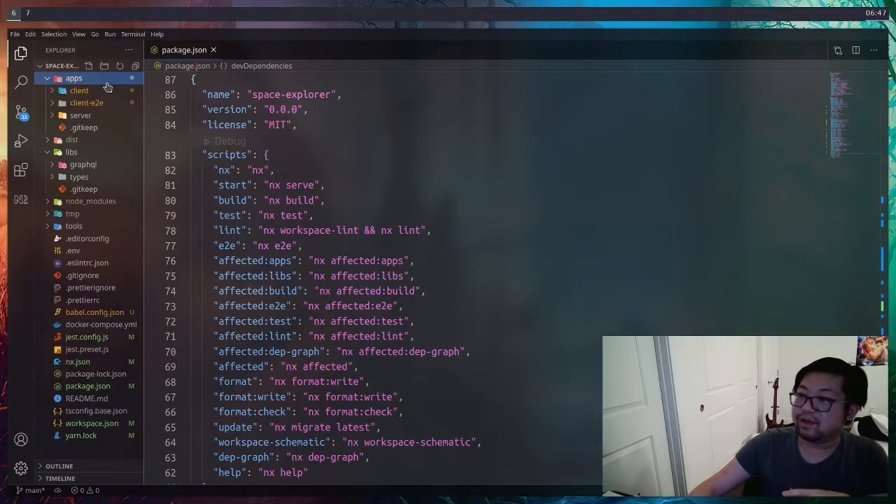
{"action": "mouse_move", "coordinate": [86, 104]}
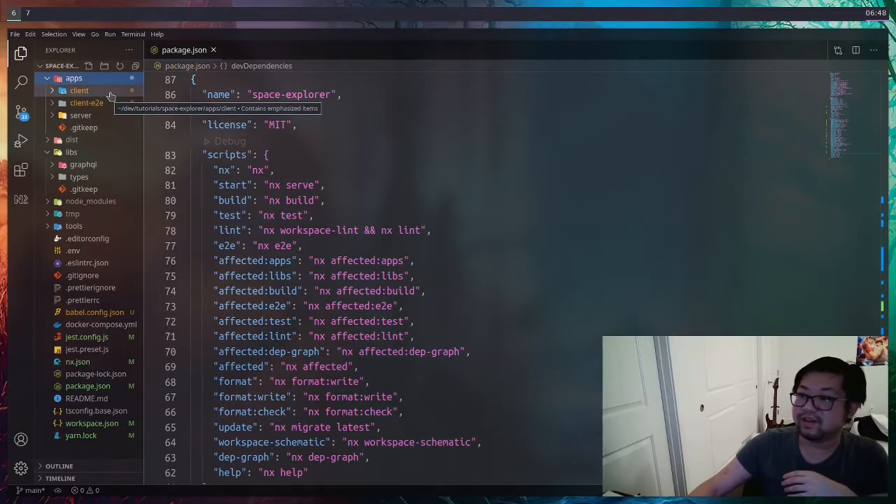
{"action": "left_click", "coordinate": [78, 90]}
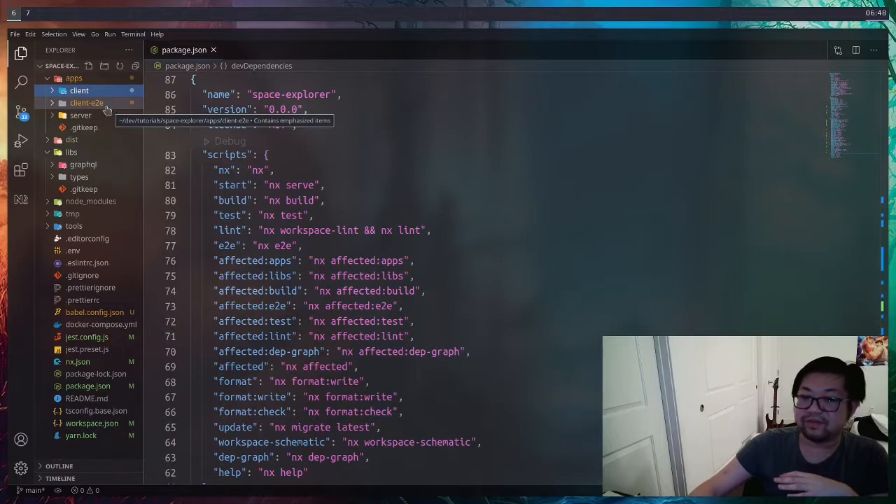
{"action": "left_click", "coordinate": [87, 103]}
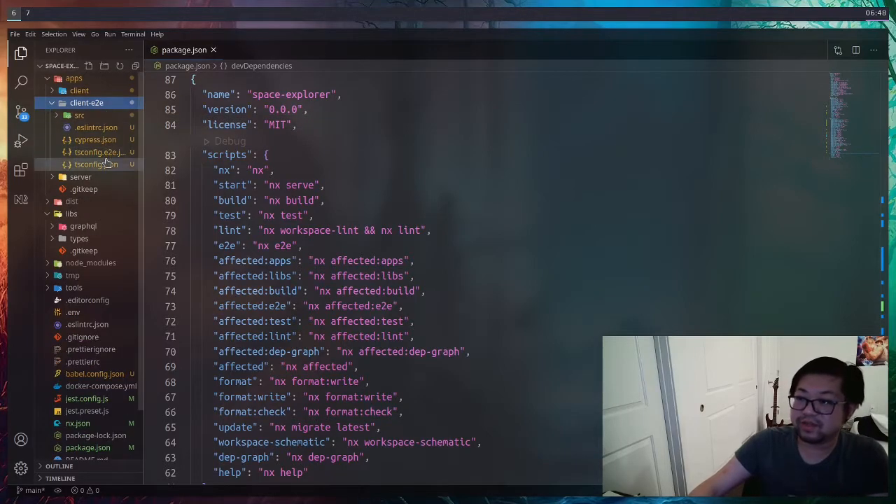
{"action": "left_click", "coordinate": [86, 104]}
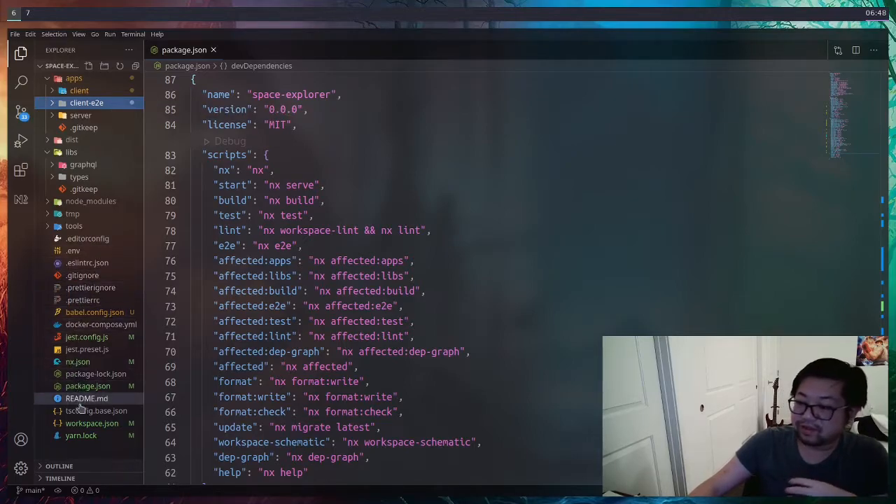
{"action": "left_click", "coordinate": [297, 124]}
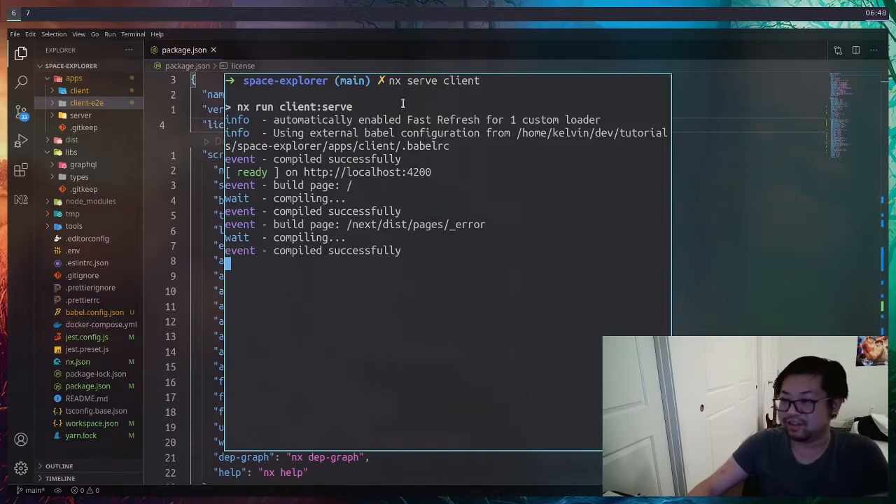
Run nx serve client so the app compiles and serves on localhost:4200.
{"action": "double_click", "coordinate": [405, 172]}
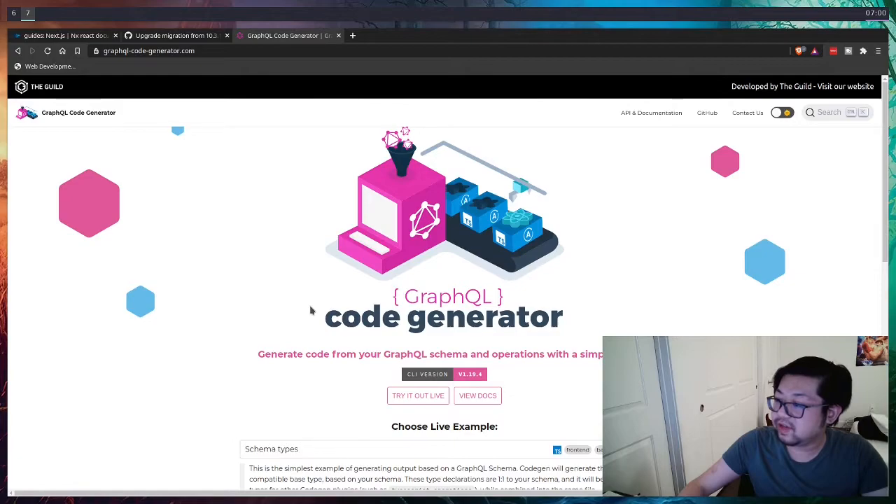
Search the docs for 'react' and open the TypeScript React Apollo plugin page, noting the plugins it extends.
{"action": "left_click", "coordinate": [817, 112]}
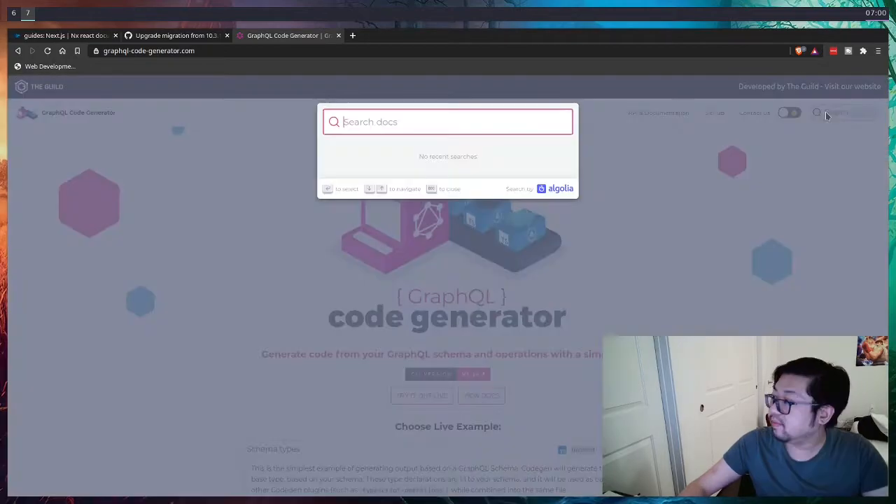
{"action": "type", "text": "react"}
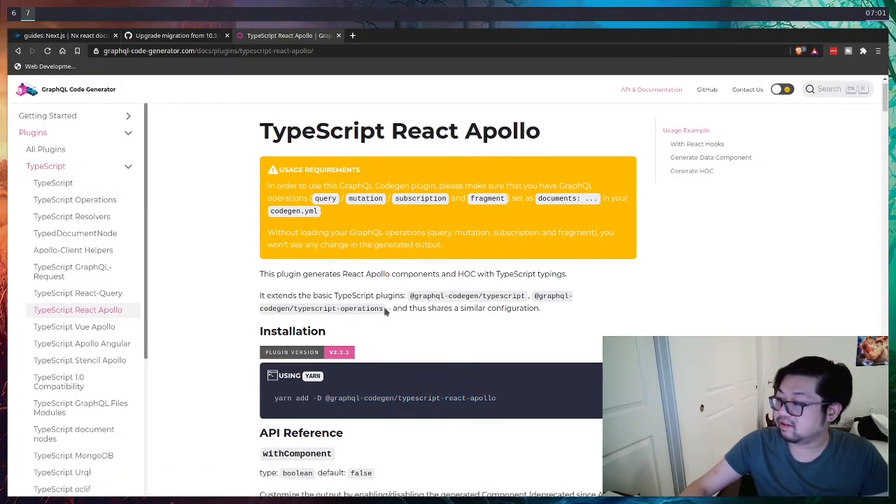
{"action": "left_click_drag", "start_coordinate": [412, 295], "coordinate": [383, 308]}
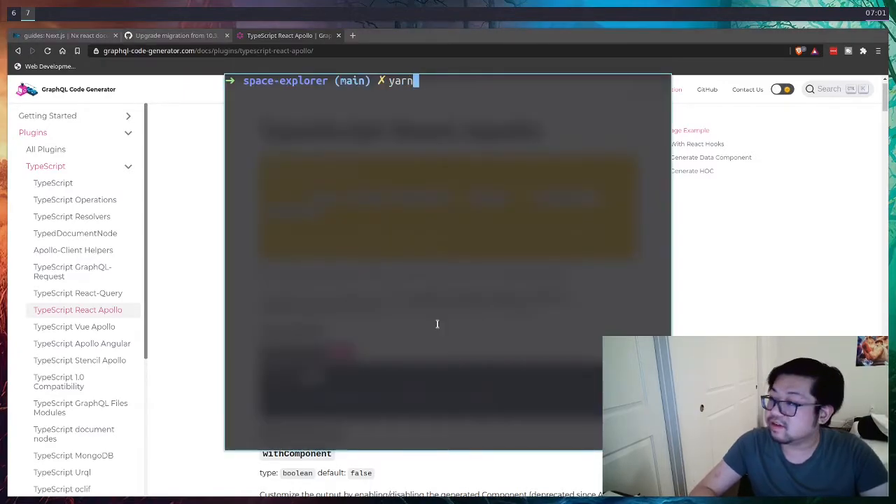
{"action": "type", "text": "add -D"}
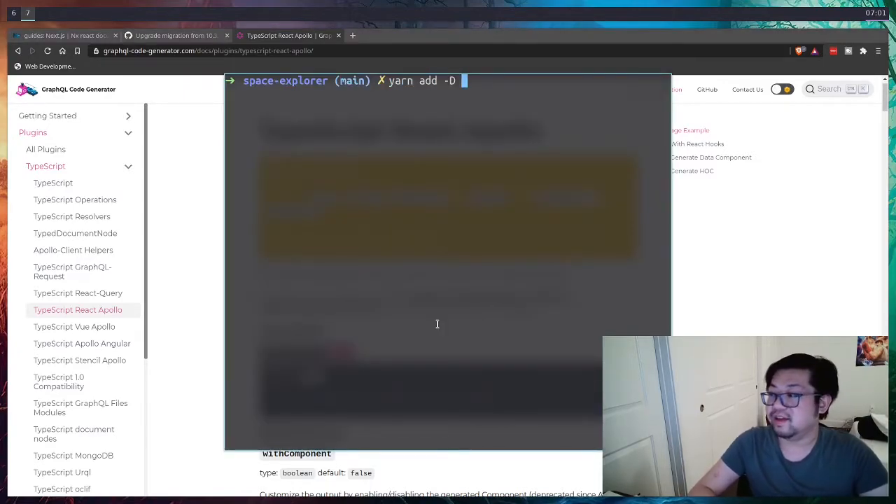
{"action": "type", "text": "@graphql-codegen/cli"}
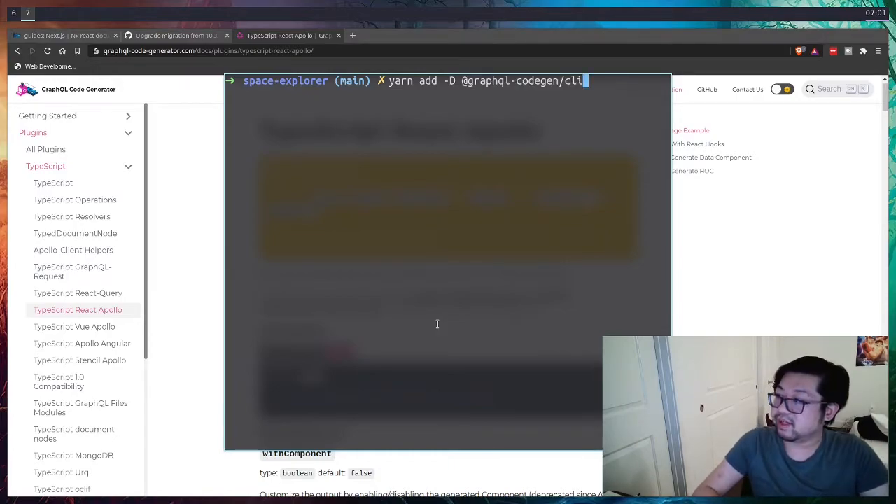
{"action": "type", "text": "@graphql-codegen/typescript-o"}
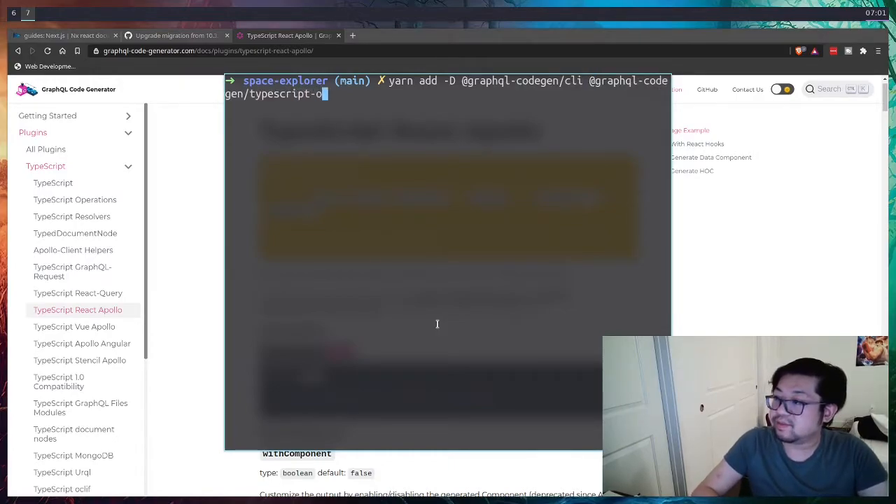
{"action": "type", "text": "per"}
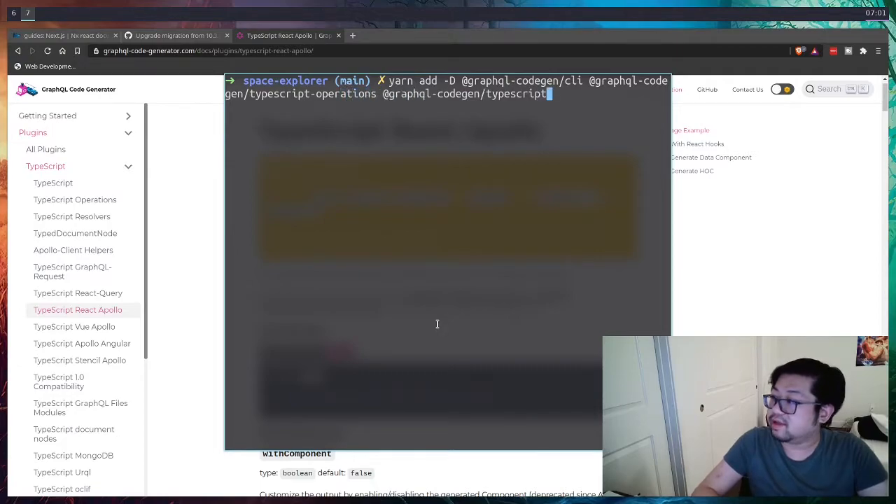
{"action": "type", "text": "-react-ap"}
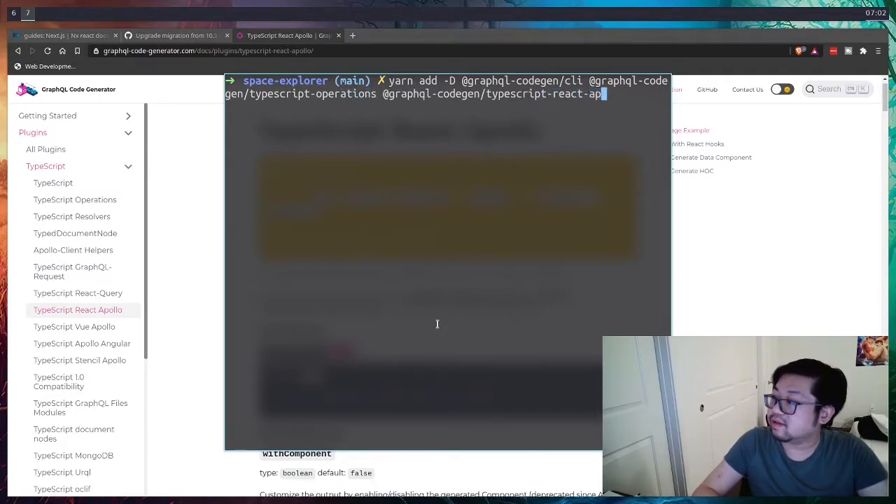
{"action": "type", "text": "ollo"}
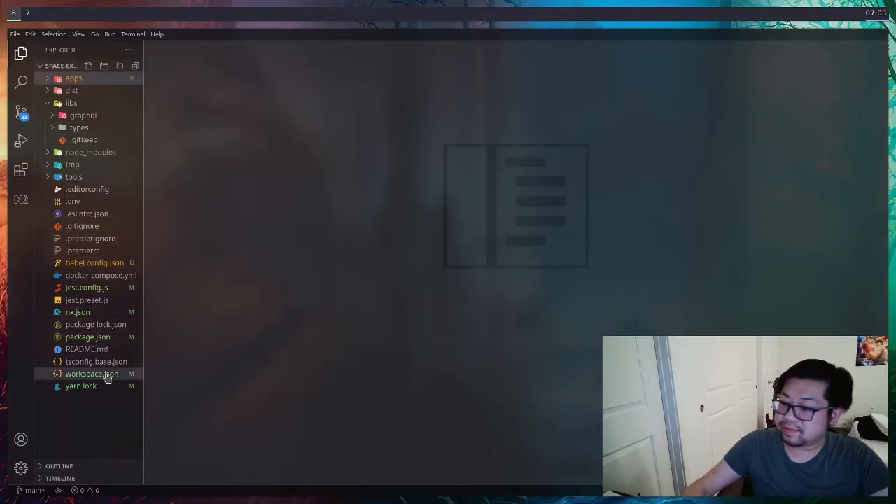
Add a generate target under graphql in workspace.json running npx graphql-codegen --config tools/codegen.yml.
{"action": "left_click", "coordinate": [91, 373]}
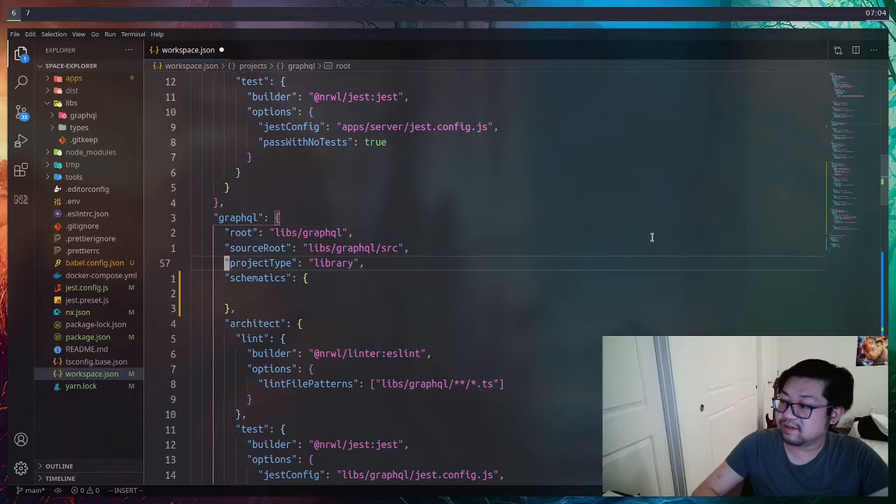
{"action": "type", "text": "\""}
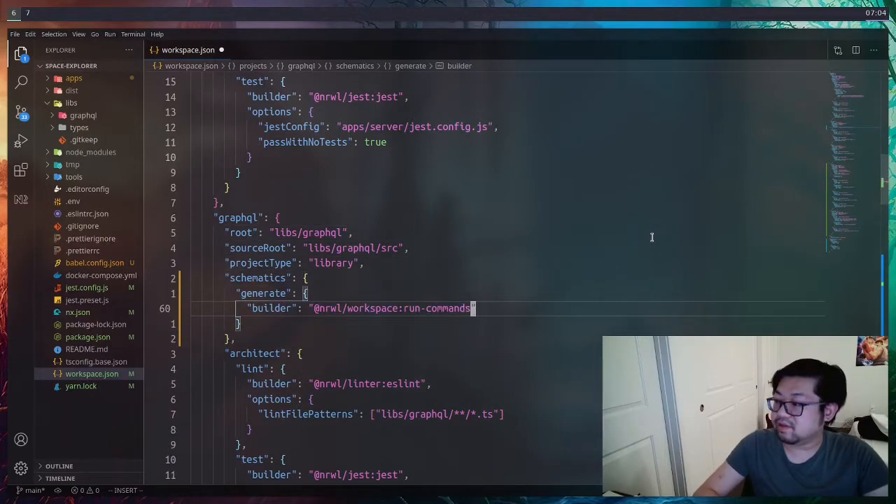
{"action": "type", "text": ","}
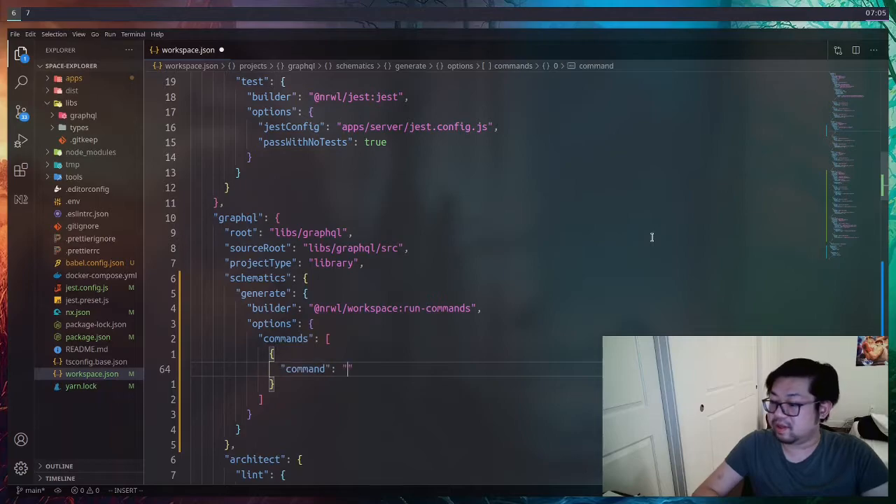
{"action": "type", "text": "npx graphql-codegen"}
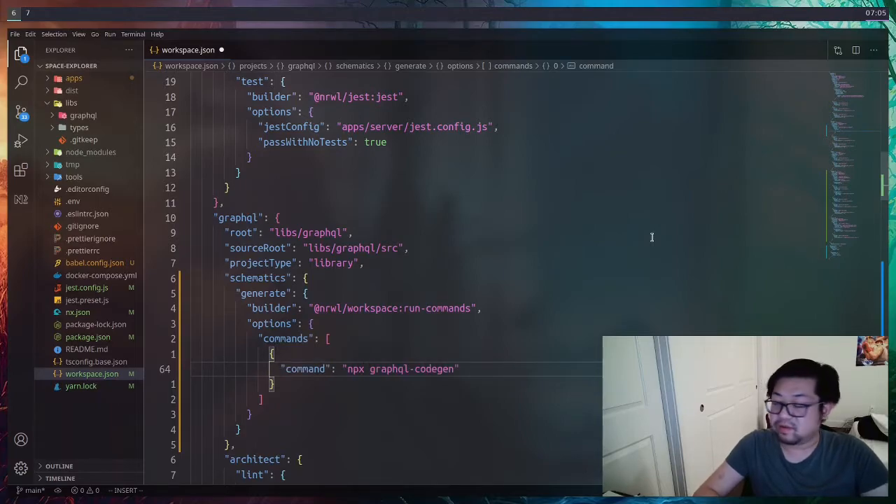
{"action": "type", "text": "--config"}
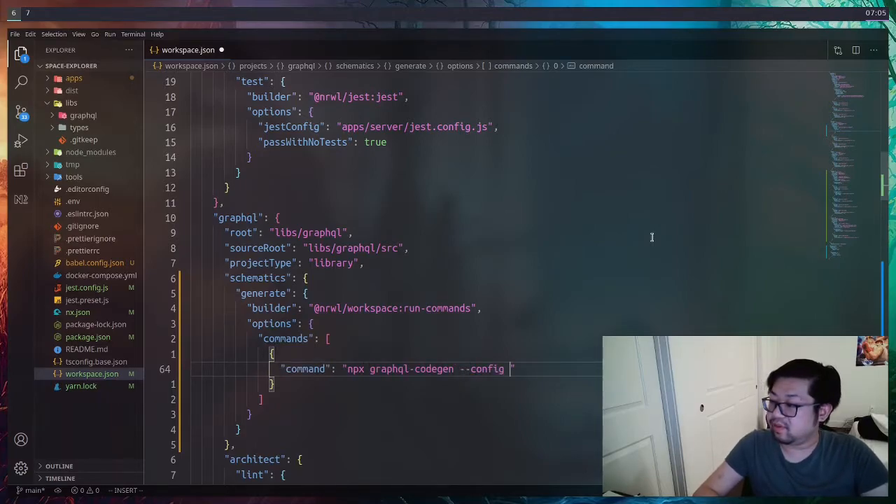
{"action": "type", "text": "l"}
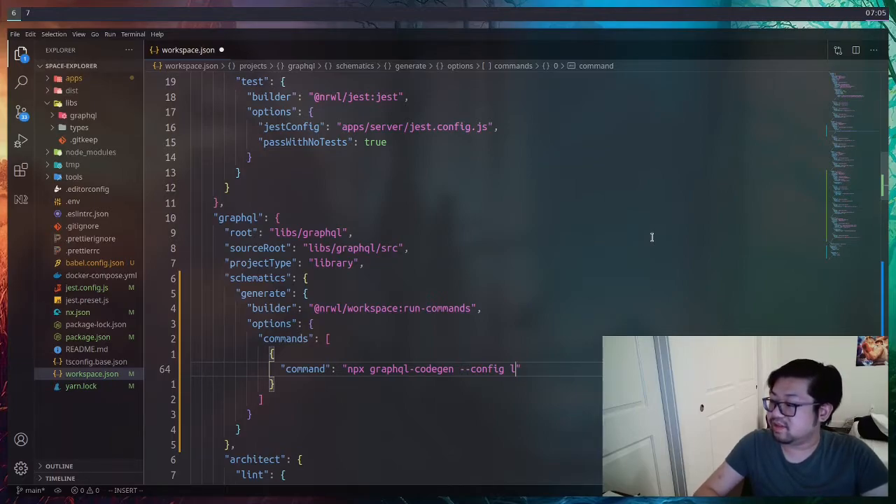
{"action": "type", "text": "ools/codegen.yml"}
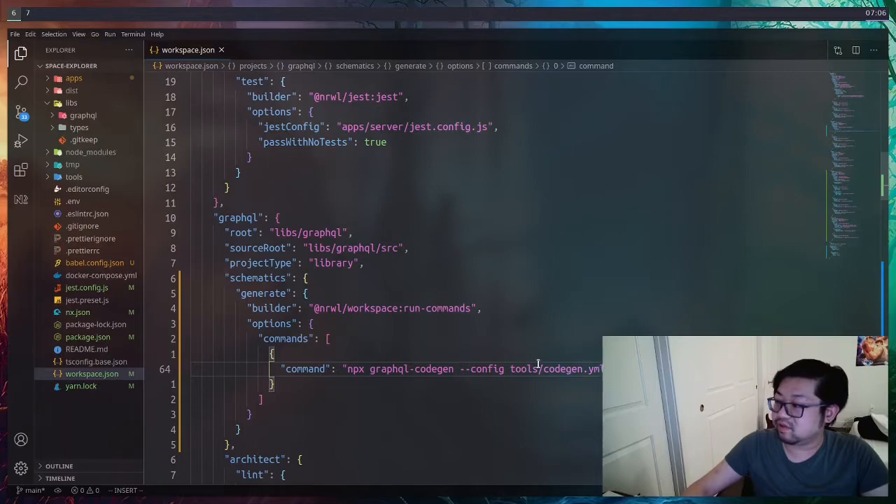
{"action": "left_click", "coordinate": [73, 176]}
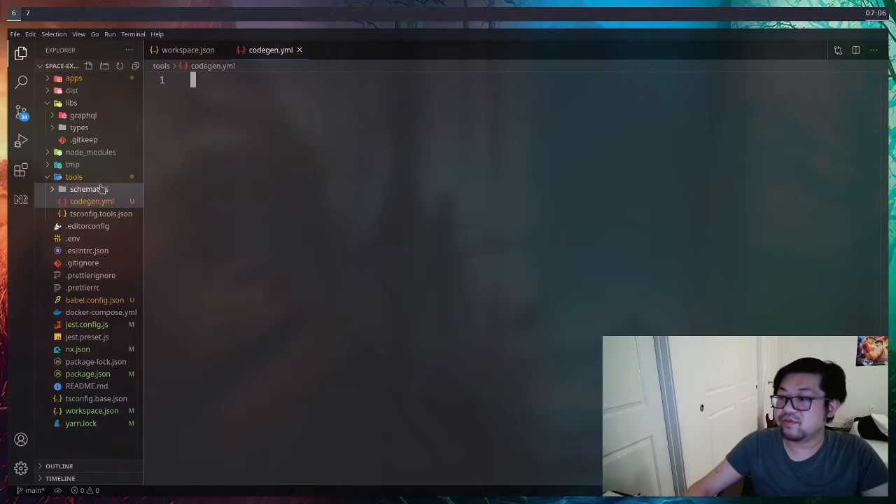
{"action": "mouse_move", "coordinate": [88, 189]}
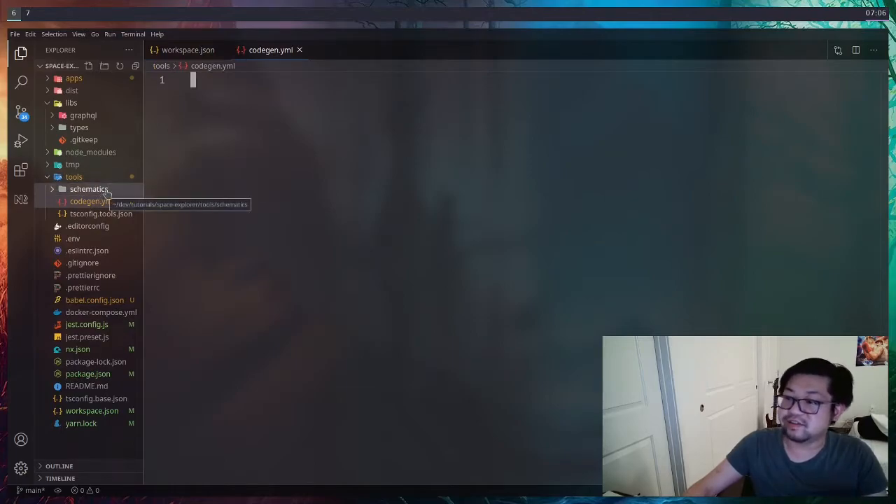
Set overwrite: true and schema 'libs/graphql/src/schema/**/*.graphql' in codegen.yml and start the generates block.
{"action": "left_click", "coordinate": [90, 189]}
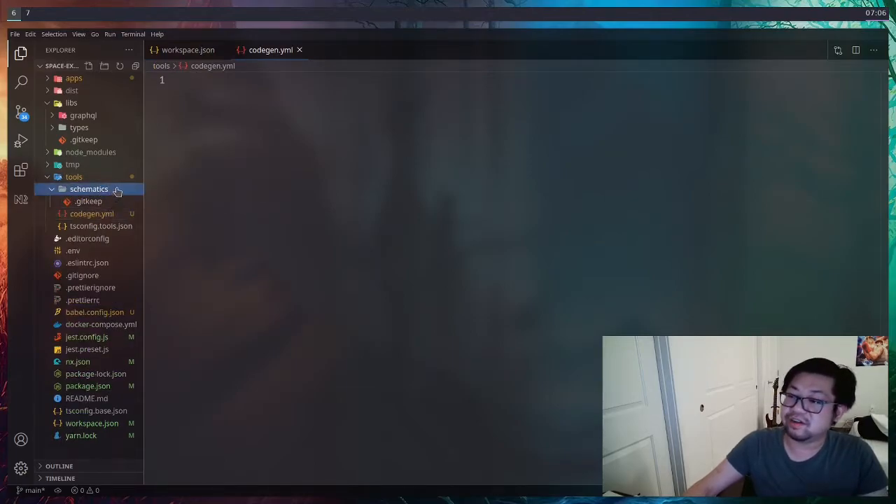
{"action": "left_click", "coordinate": [88, 189]}
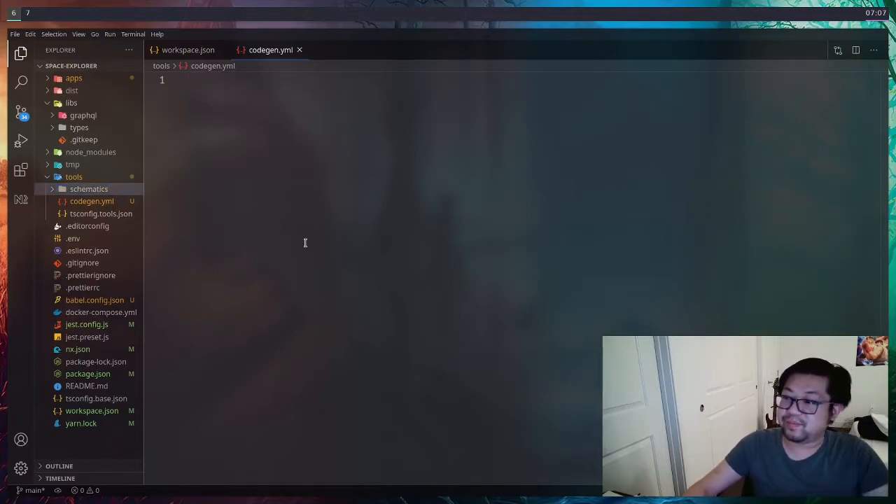
{"action": "type", "text": "overwrite: true"}
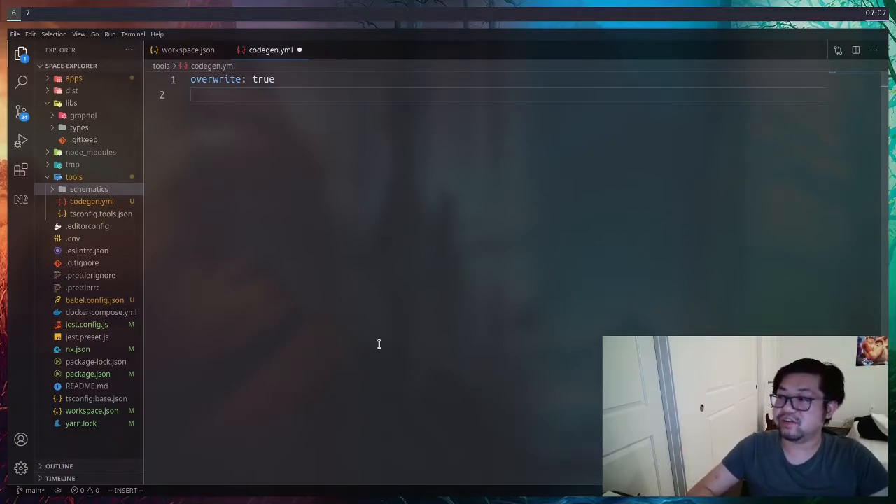
{"action": "type", "text": "schema: 'libs/graphql/src/schema/**/*.graphql'"}
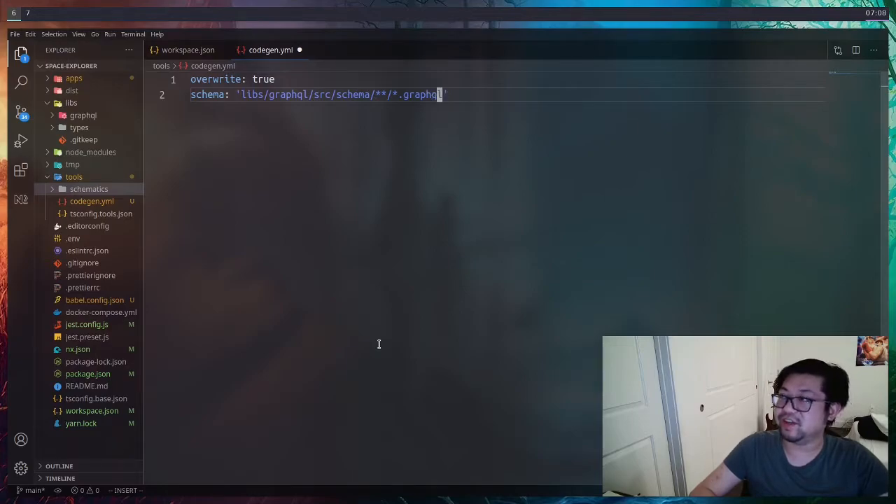
{"action": "type", "text": "'"}
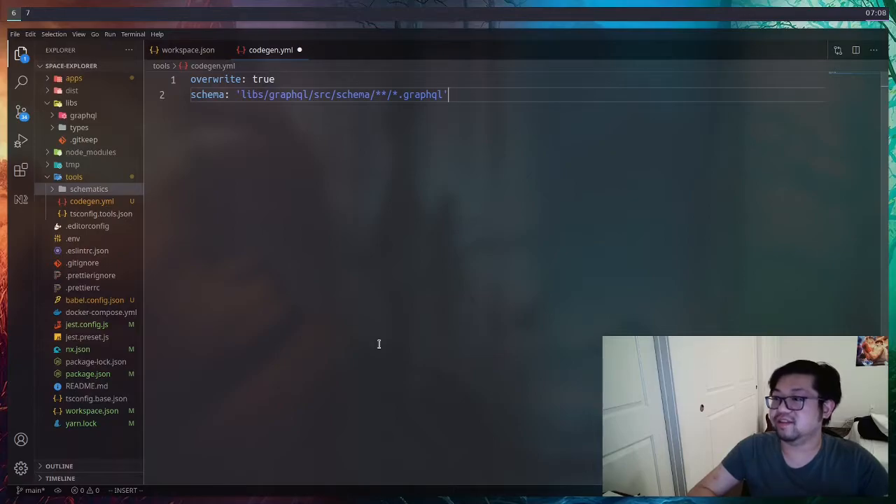
{"action": "type", "text": "generates:"}
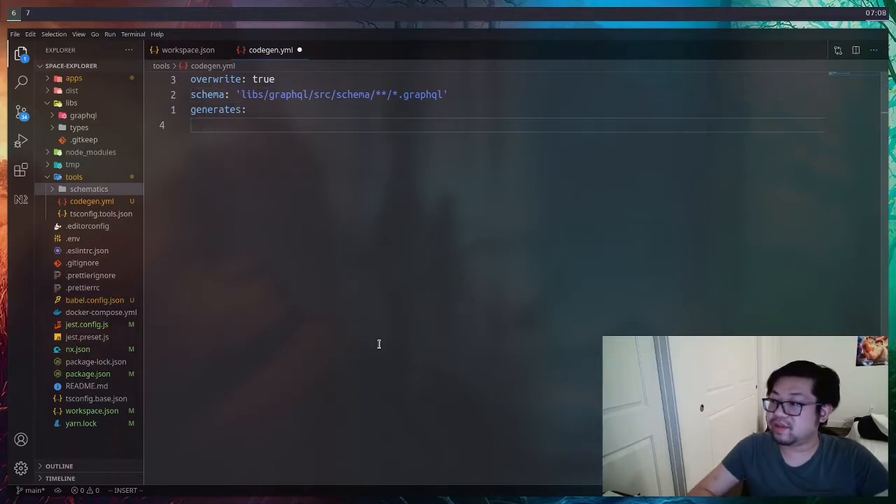
Generate libs/graphql/src/react.ts from documents 'libs/graphql/src/operations/**/*.graphql' with withHooks: true.
{"action": "type", "text": "libs/graphql/src/react.ts:"}
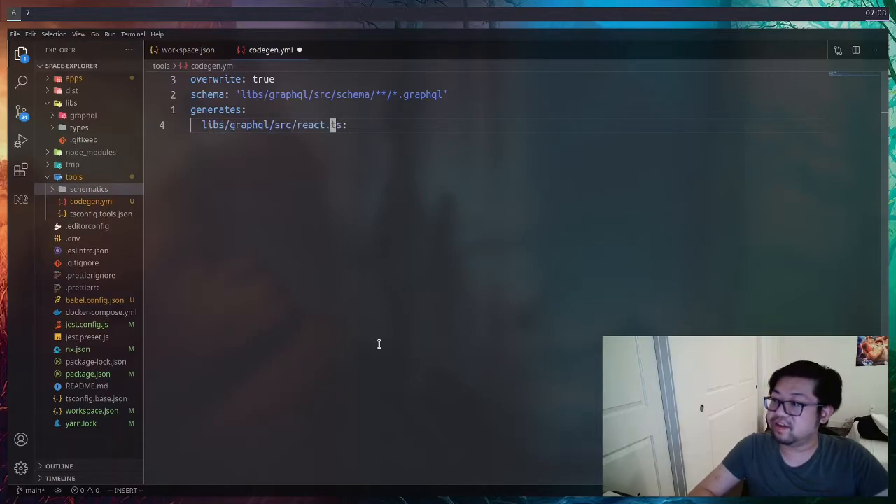
{"action": "type", "text": "t"}
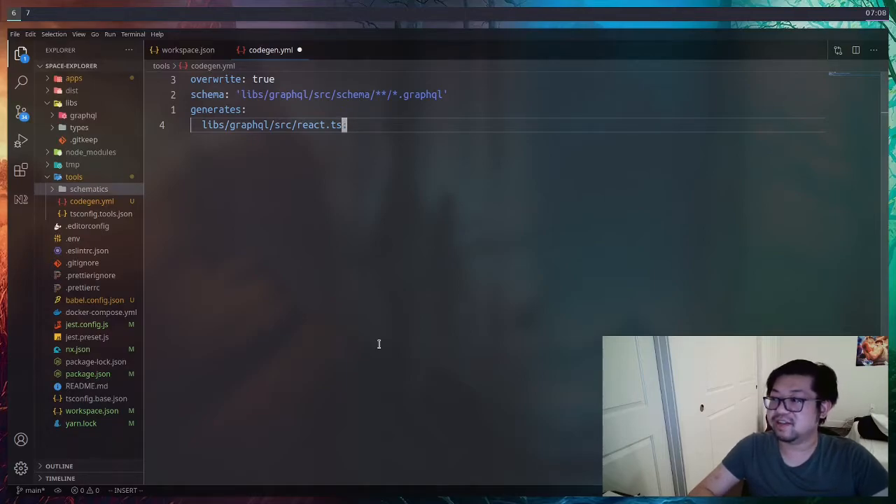
{"action": "type", "text": "documents: 'libs/graphql/src/operations/**/*.graphql'"}
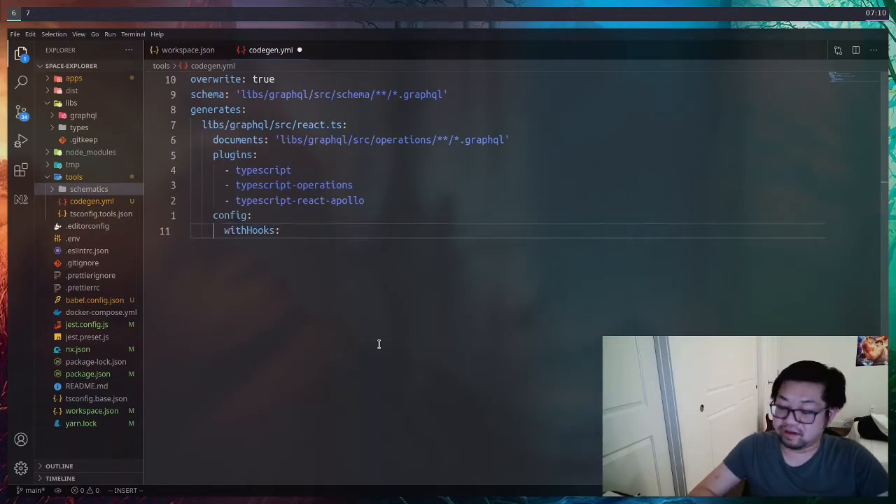
{"action": "type", "text": "true"}
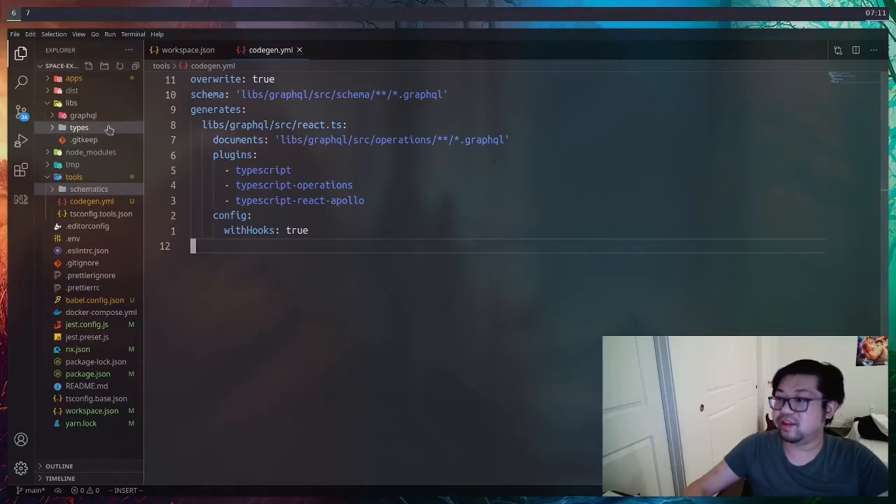
Create an operations folder under libs/graphql/src and start adding a user.graphql file in it.
{"action": "left_click", "coordinate": [83, 115]}
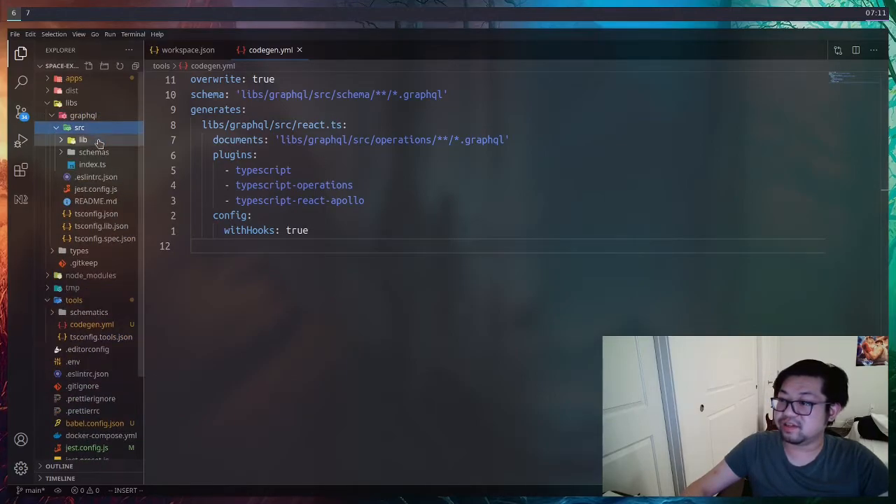
{"action": "right_click", "coordinate": [79, 128]}
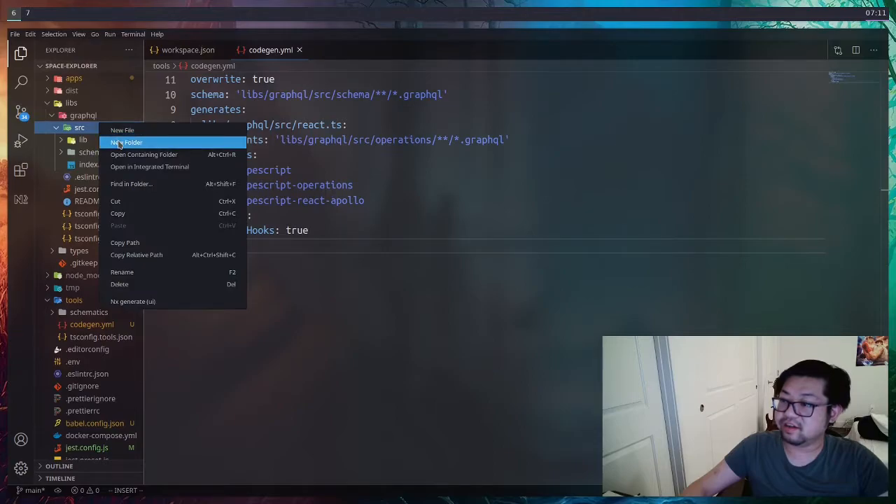
{"action": "left_click", "coordinate": [126, 143]}
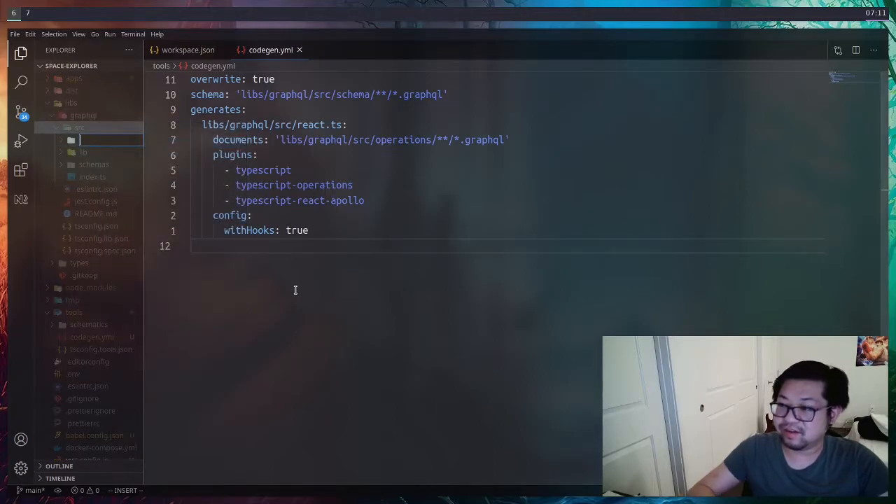
{"action": "right_click", "coordinate": [95, 151]}
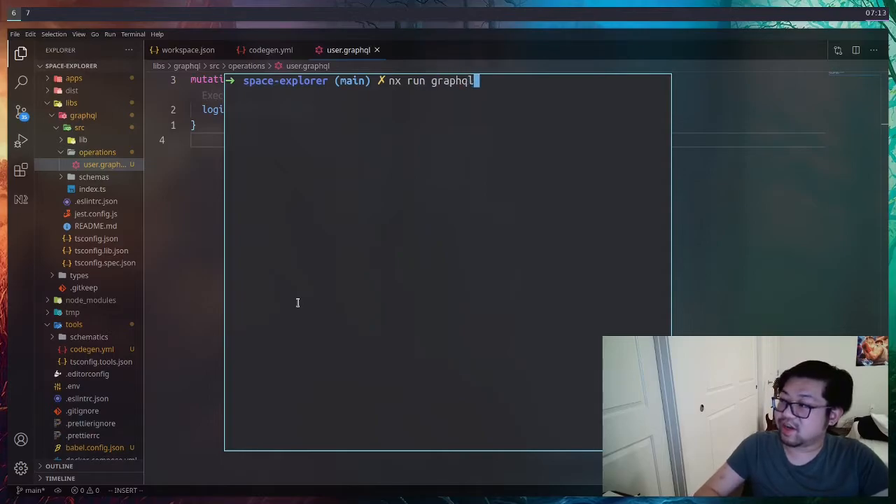
Run nx run graphql:generate and dismiss the terminal after the missing-target and schema-loading errors.
{"action": "type", "text": ":"}
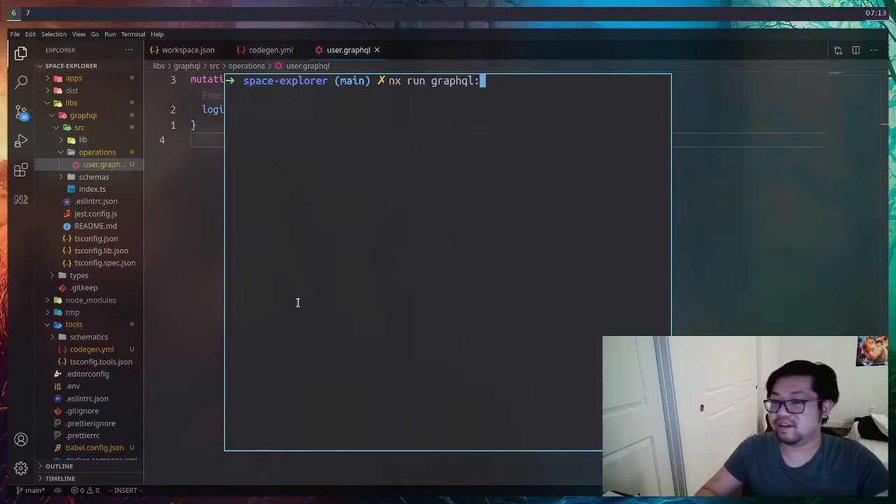
{"action": "type", "text": "generate"}
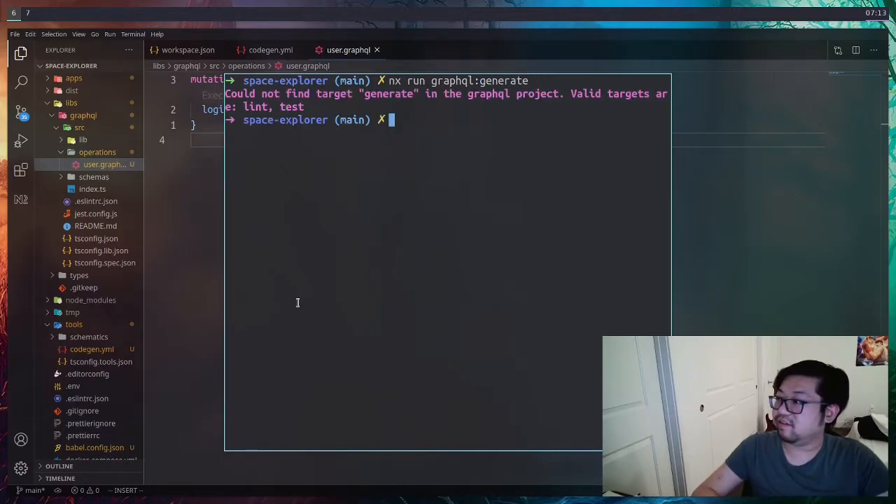
{"action": "left_click", "coordinate": [188, 51]}
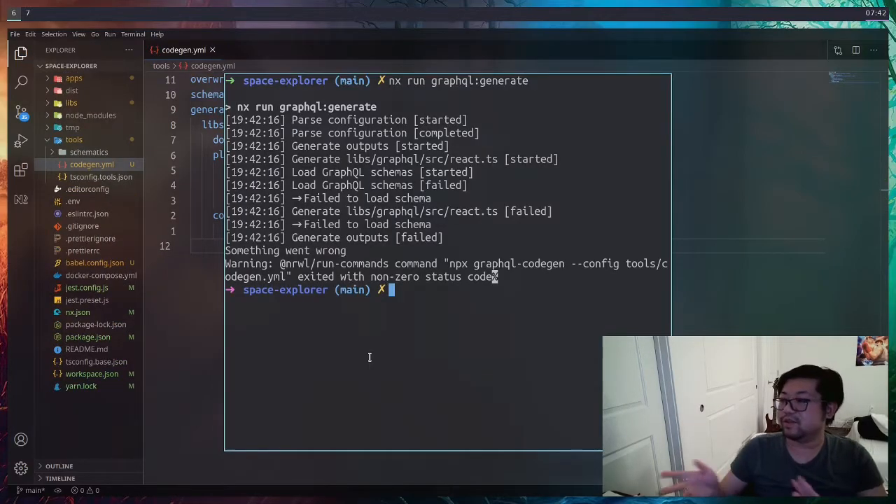
{"action": "left_click", "coordinate": [72, 104]}
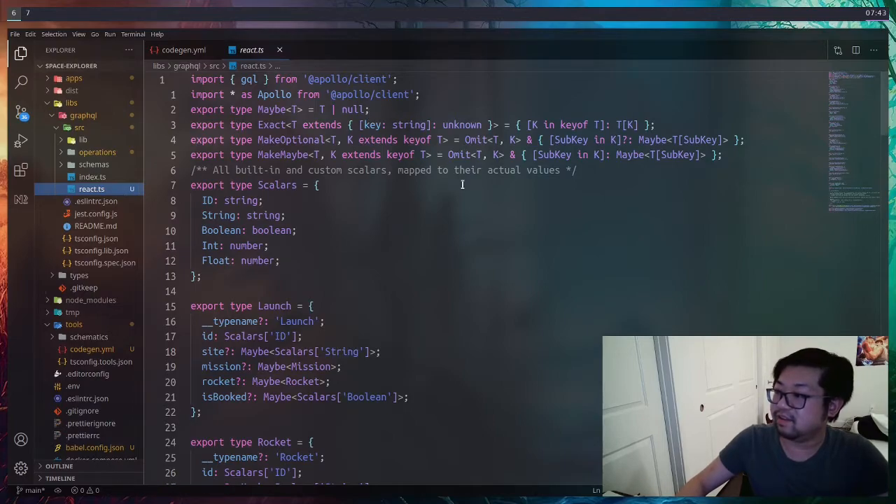
{"action": "mouse_move", "coordinate": [434, 196]}
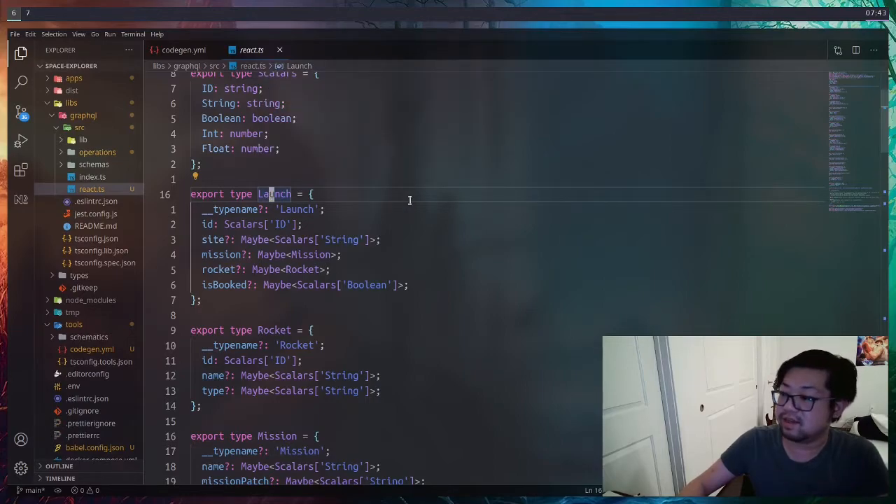
Scroll through react.ts to the generated useLoginMutation hook, then collapse the libs folder.
{"action": "scroll", "scroll_direction": "down", "scroll_amount": 3}
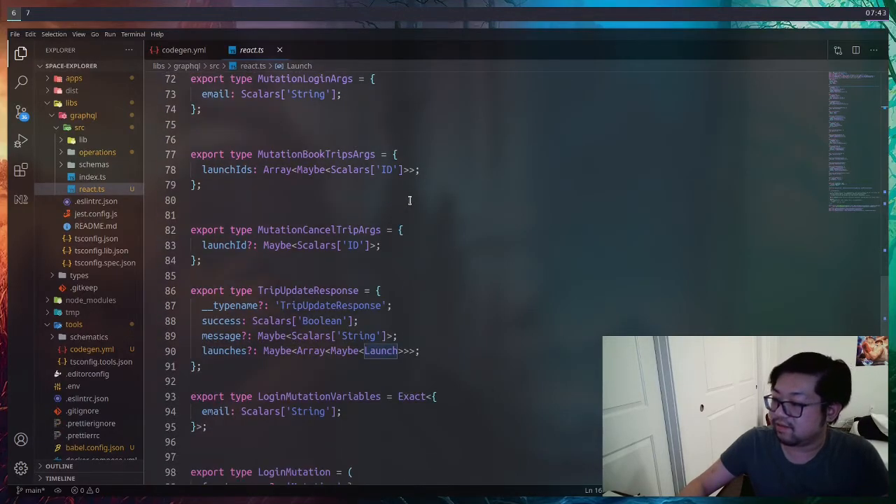
{"action": "scroll", "scroll_direction": "down", "scroll_amount": 3}
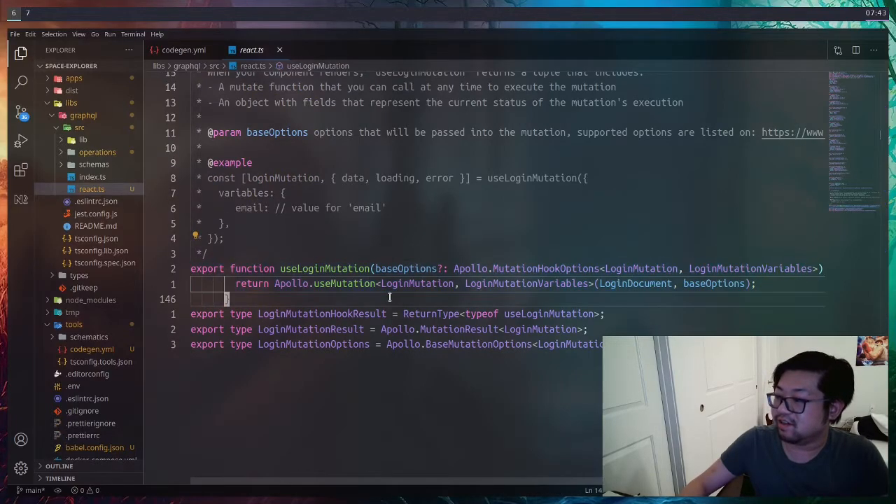
{"action": "mouse_move", "coordinate": [324, 269]}
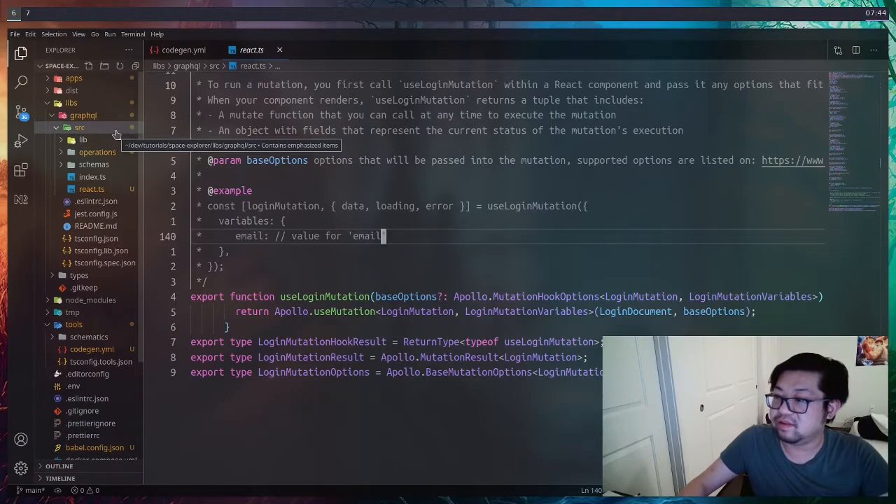
{"action": "left_click", "coordinate": [83, 114]}
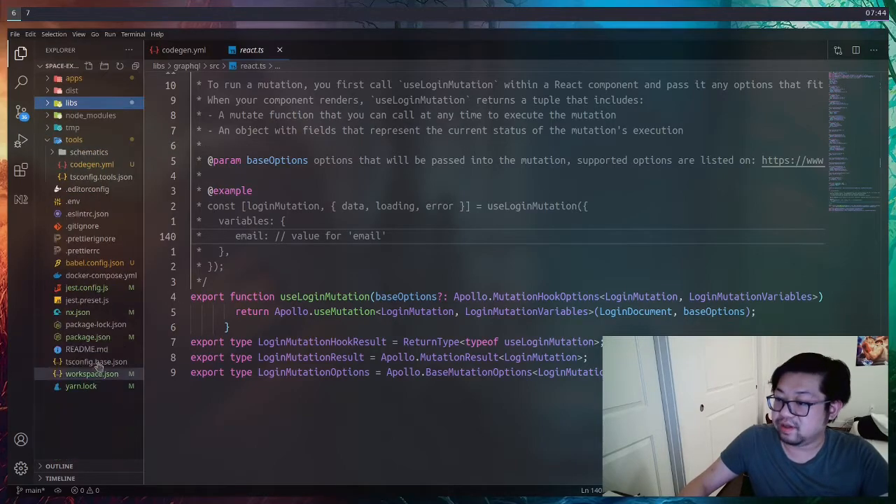
{"action": "left_click", "coordinate": [96, 361]}
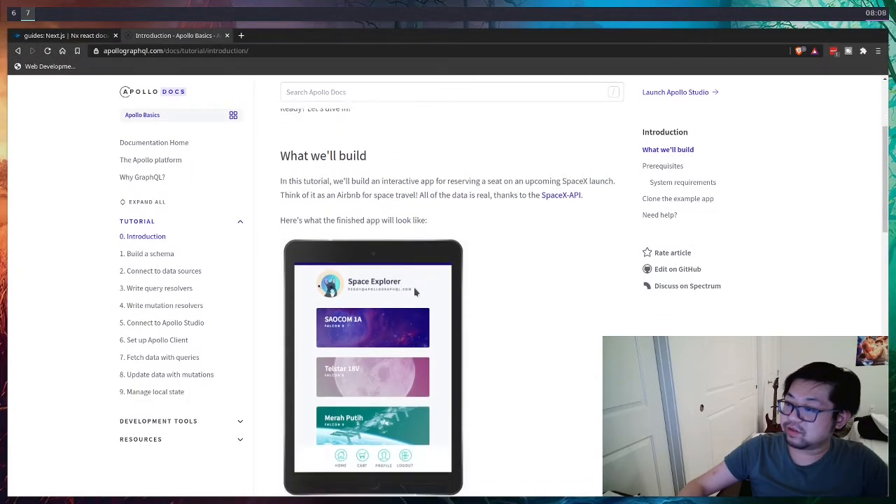
{"action": "scroll", "scroll_direction": "down", "scroll_amount": 3}
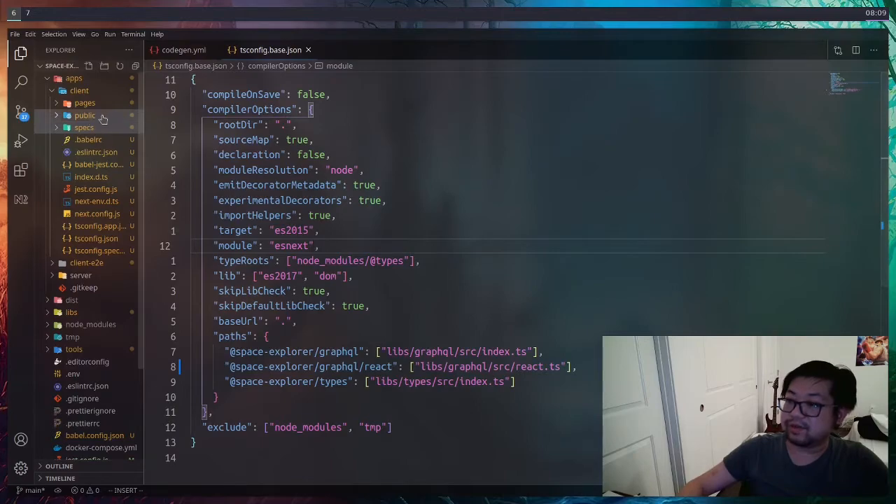
Preview badge-3.png and dog-1.png from apps/client/public/assets/images to confirm the images are present.
{"action": "left_click", "coordinate": [84, 115]}
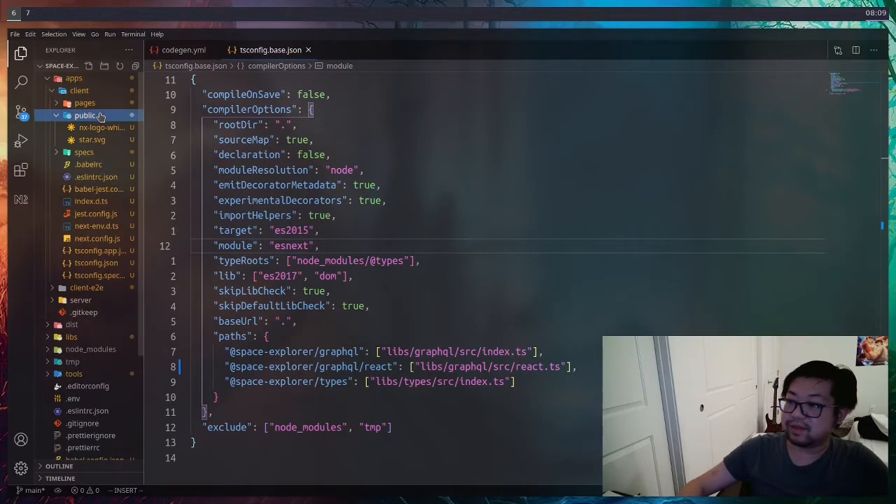
{"action": "left_click", "coordinate": [84, 115]}
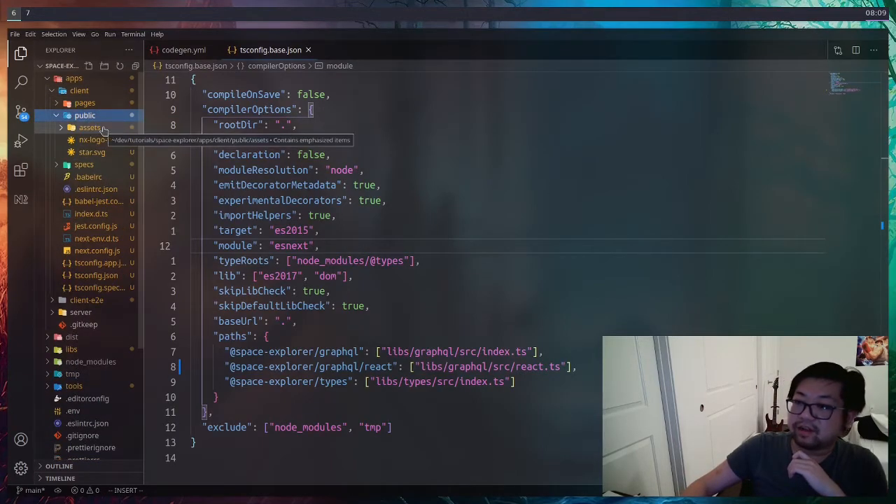
{"action": "left_click", "coordinate": [89, 128]}
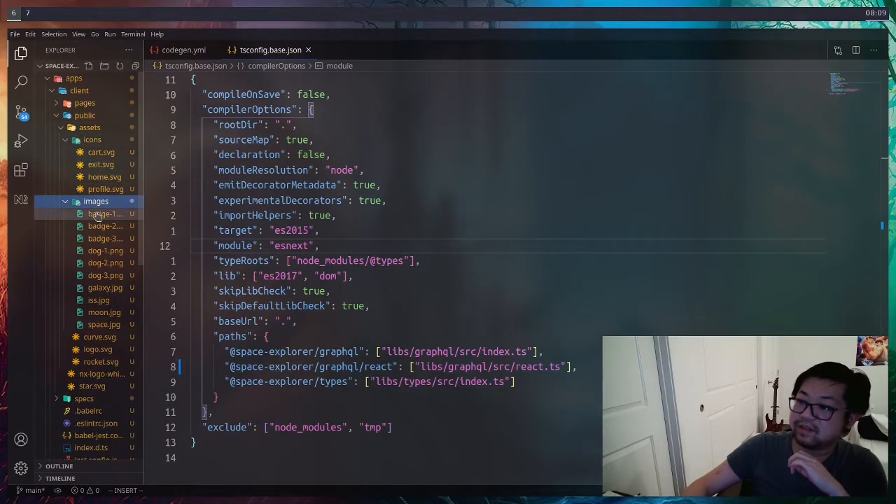
{"action": "double_click", "coordinate": [105, 238]}
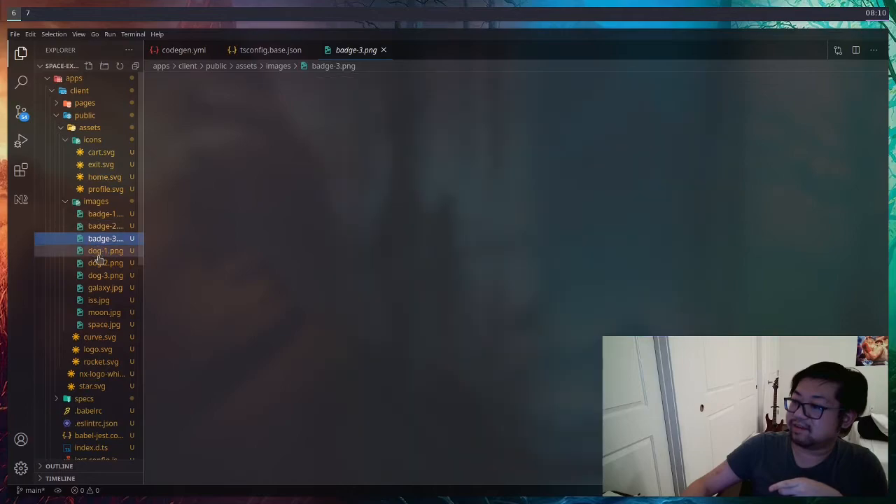
{"action": "left_click", "coordinate": [105, 250]}
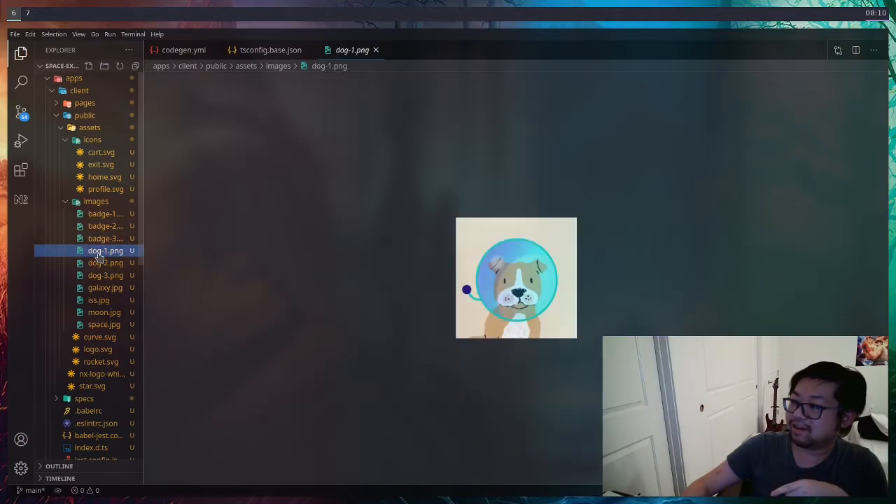